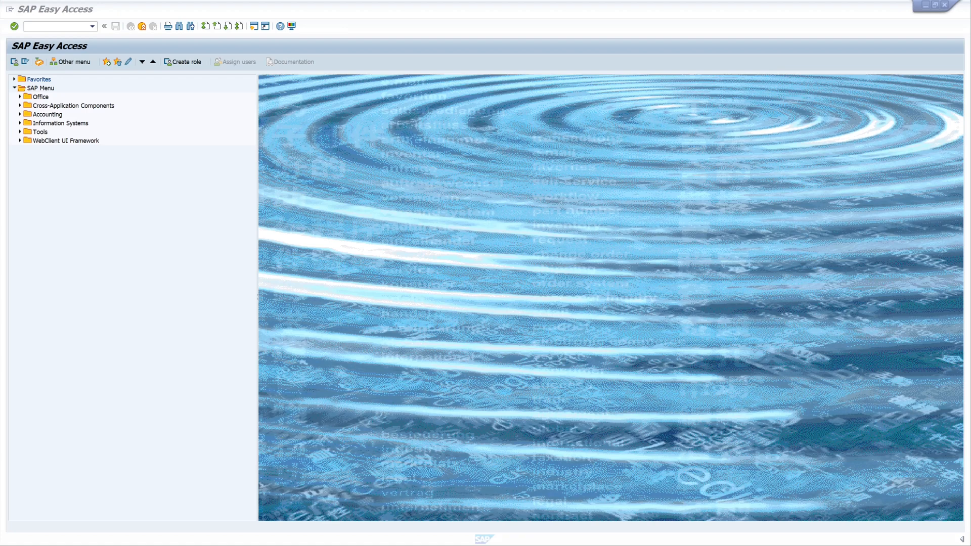
mouse_move(384, 224)
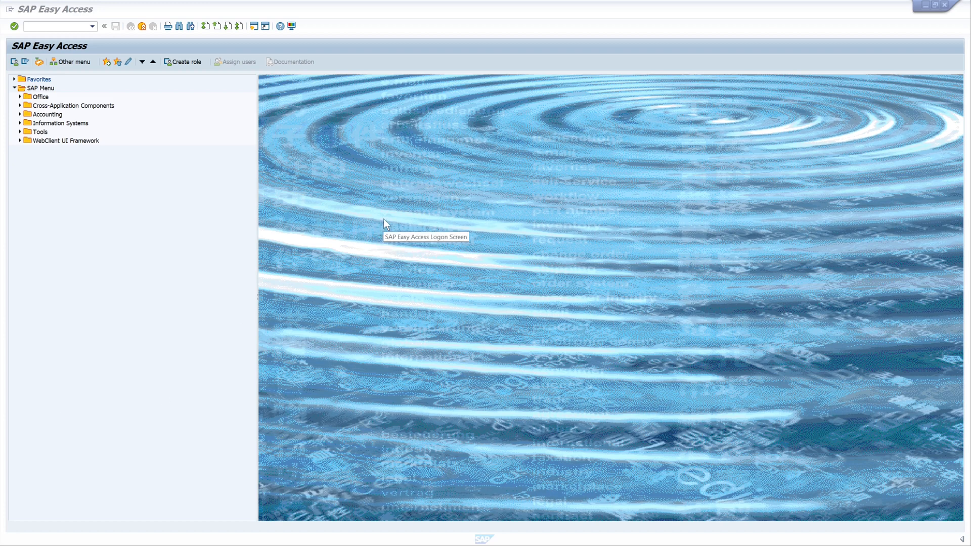
mouse_move(379, 184)
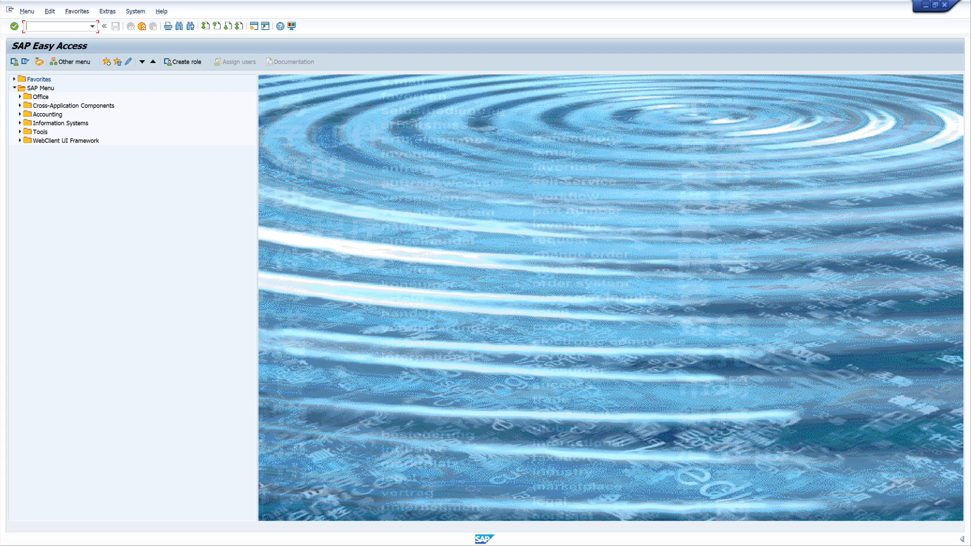
Step: Run SMW0 and list the binary data objects for WebRFC applications
type("smw")
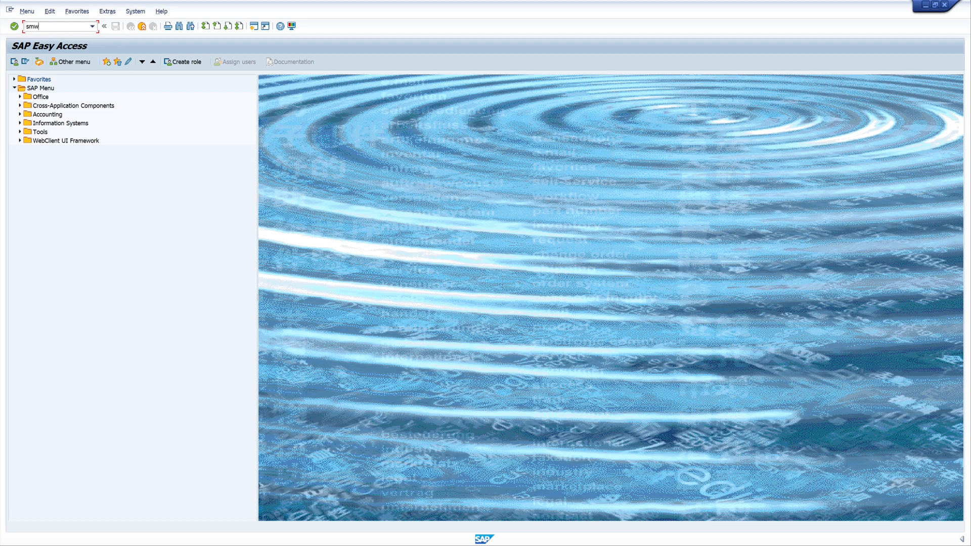
key("Enter")
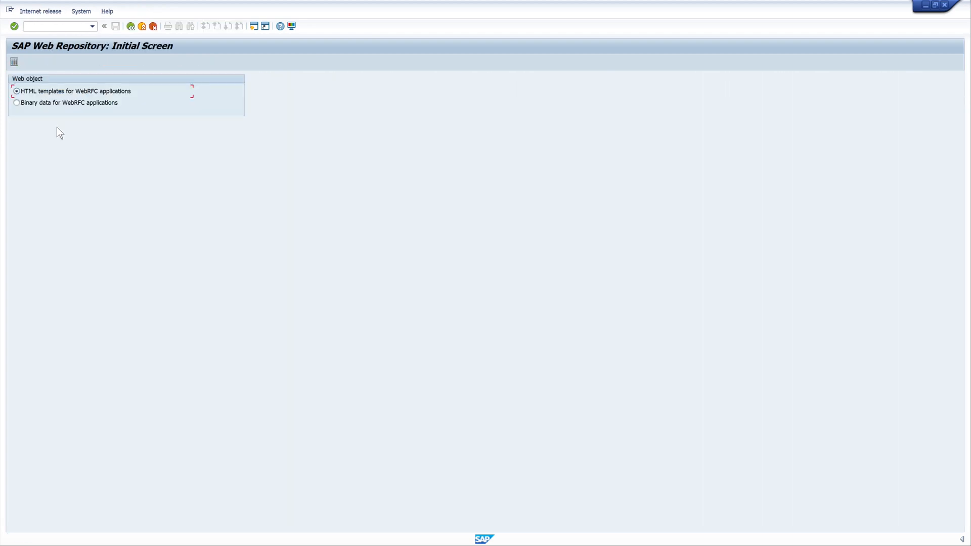
left_click(17, 102)
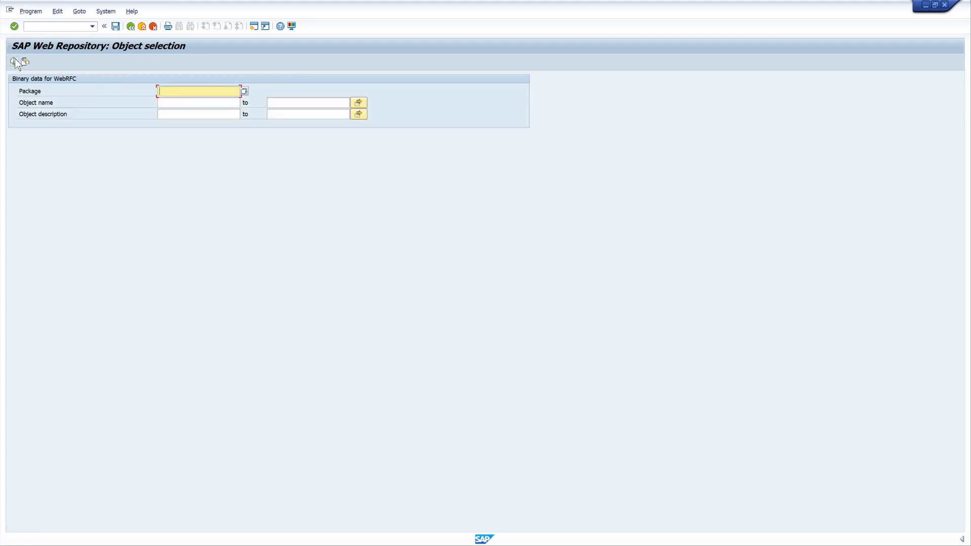
left_click(13, 27)
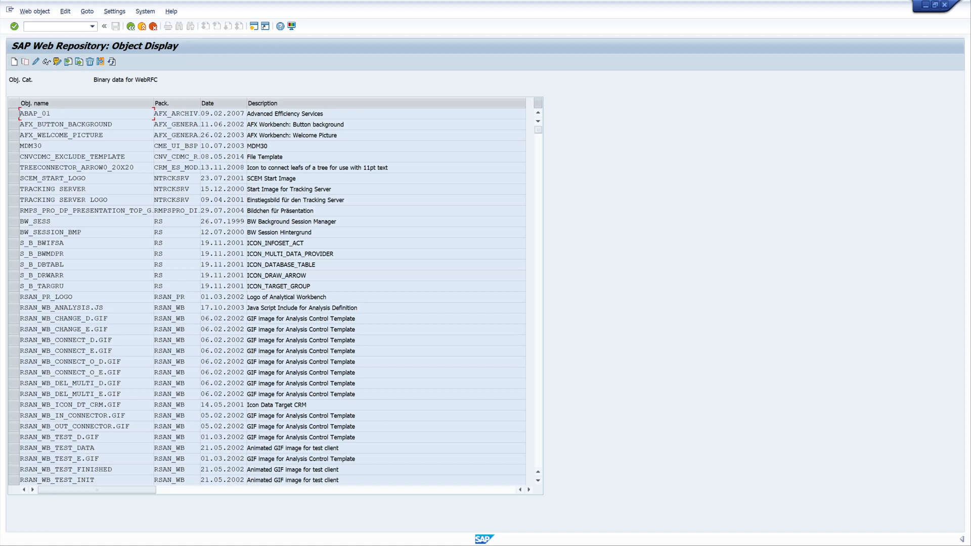
mouse_move(43, 89)
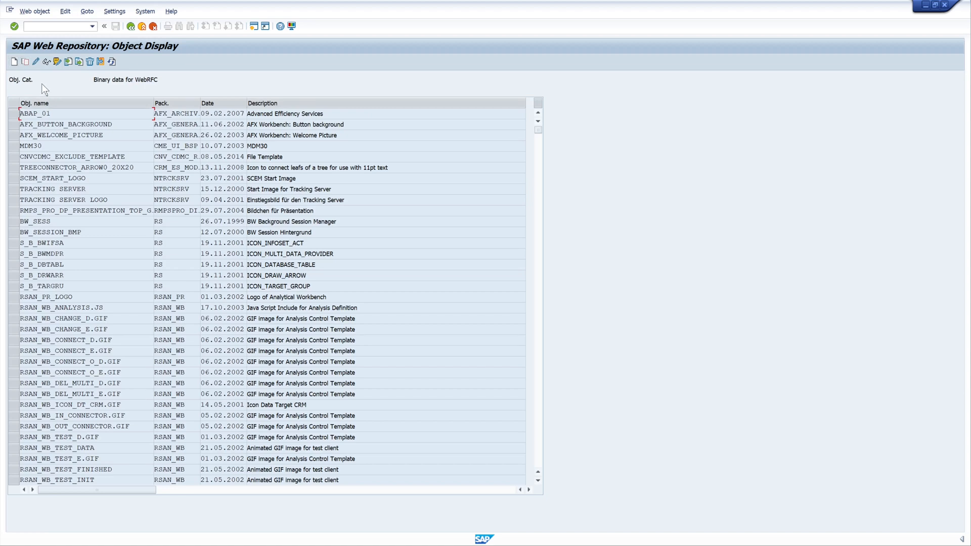
mouse_move(13, 61)
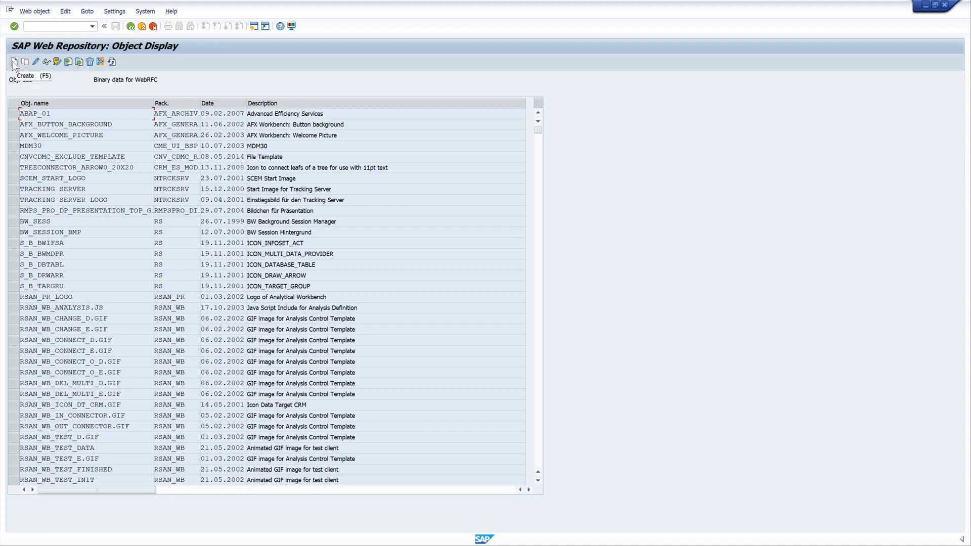
Step: Create a new binary web object ZFLOWER with the description backgroundimage
left_click(13, 62)
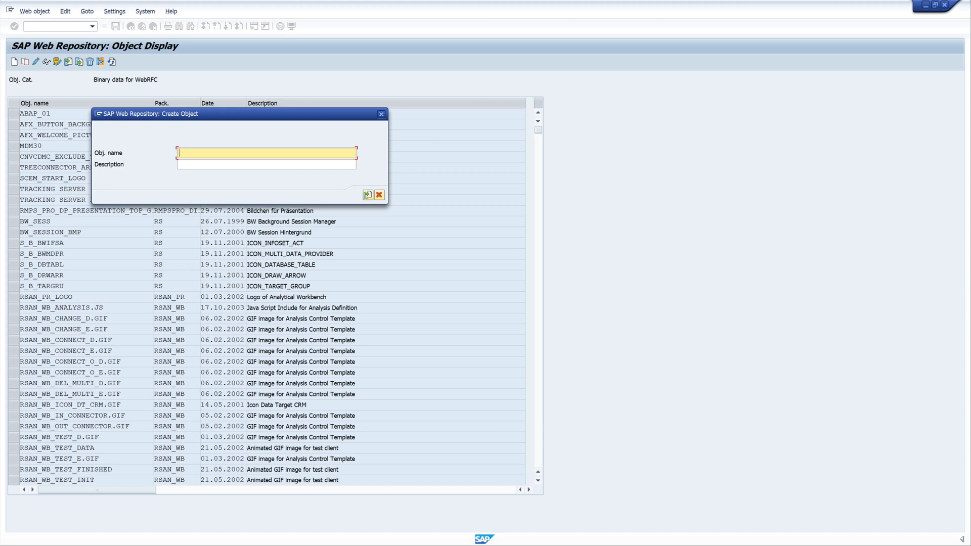
type("zflower")
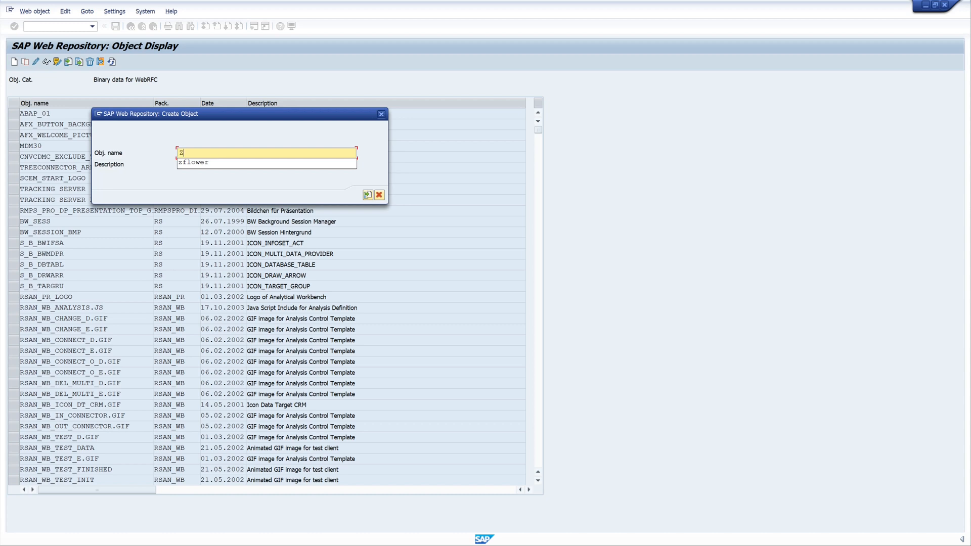
type("FLOWER")
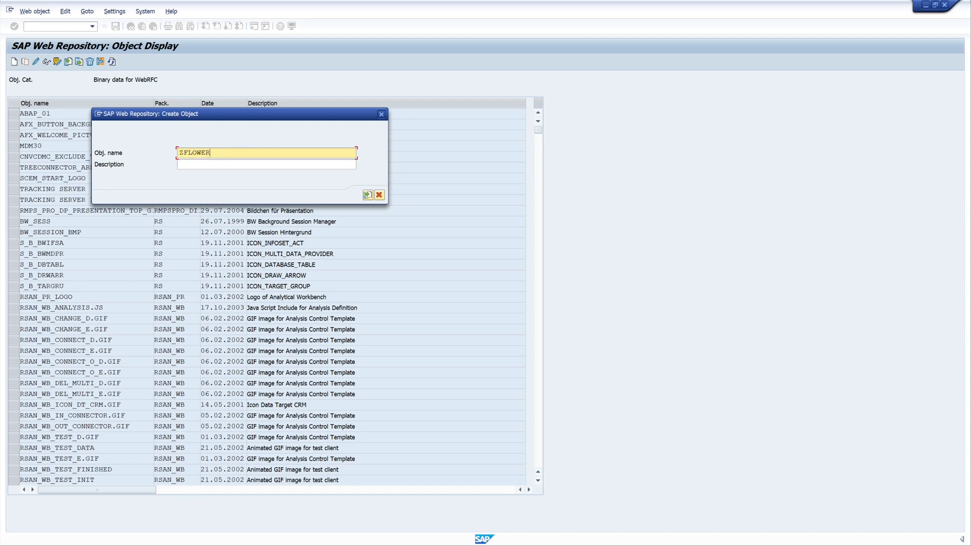
type("bad")
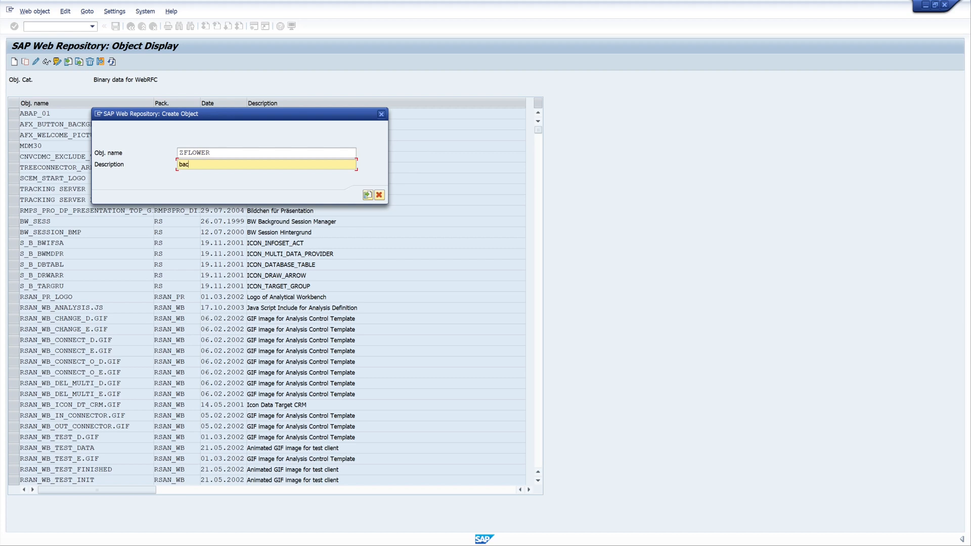
type("background")
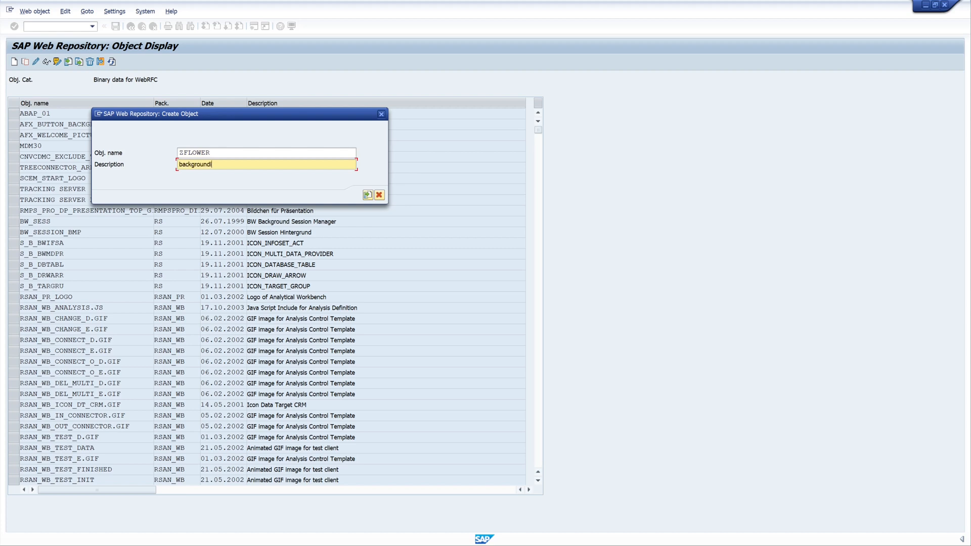
type("image")
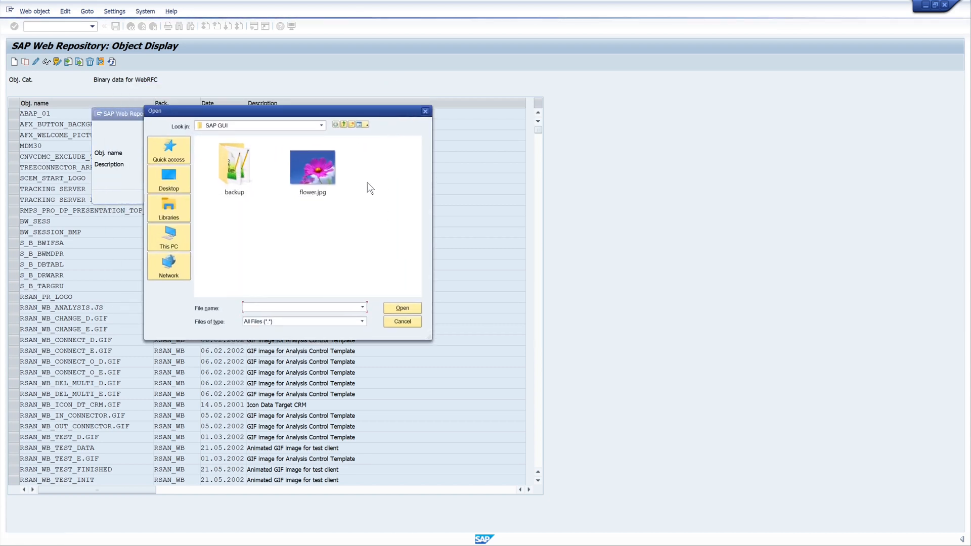
mouse_move(312, 167)
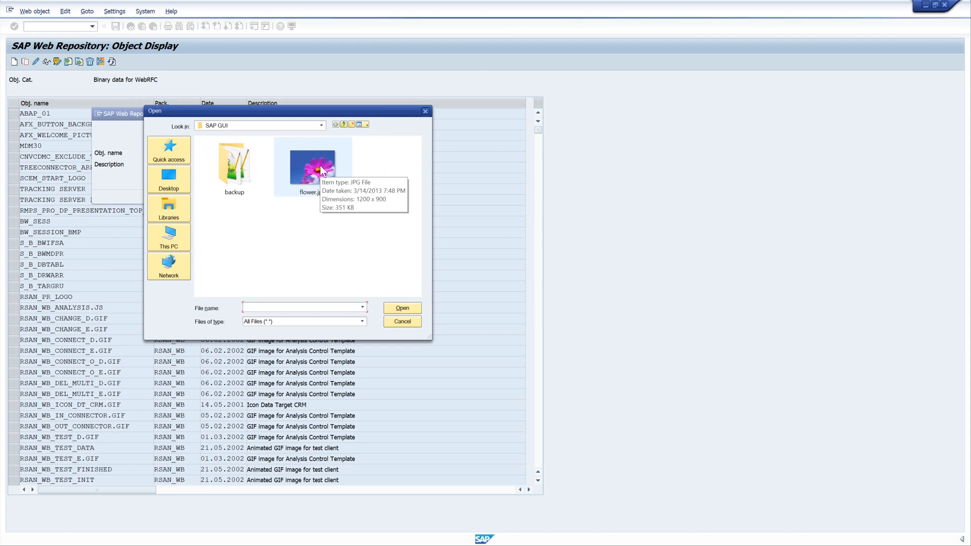
Step: Upload flower.jpg as ZFLOWER's content and confirm the Create Object dialog
left_click(401, 307)
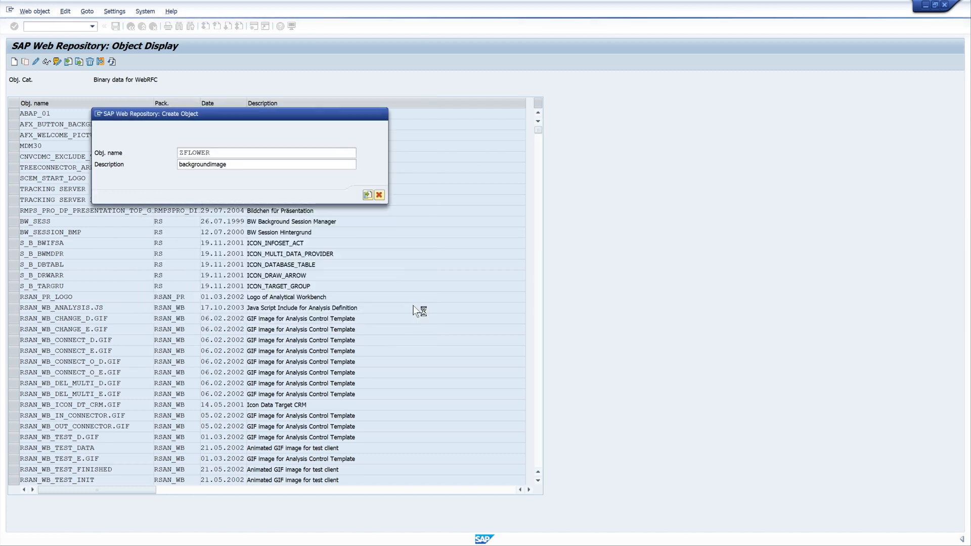
left_click(367, 195)
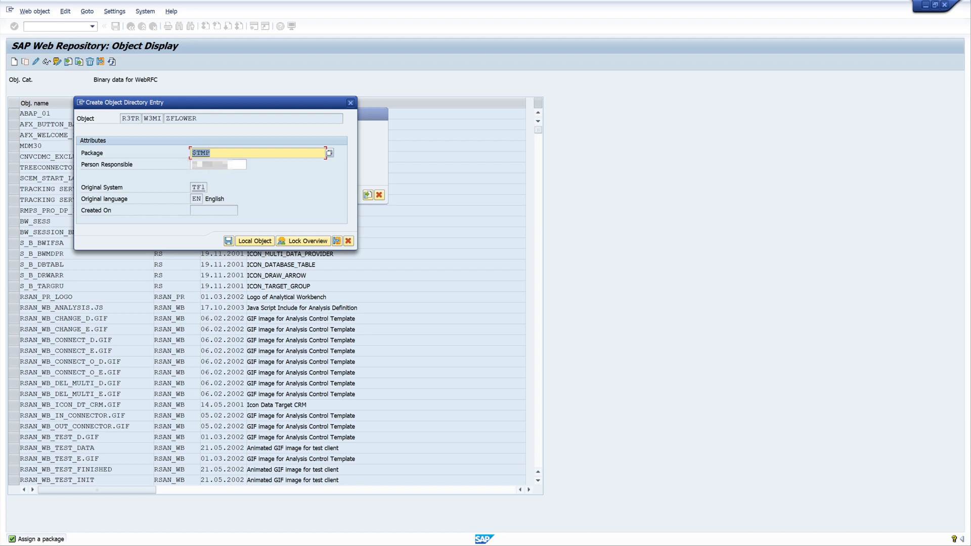
mouse_move(271, 247)
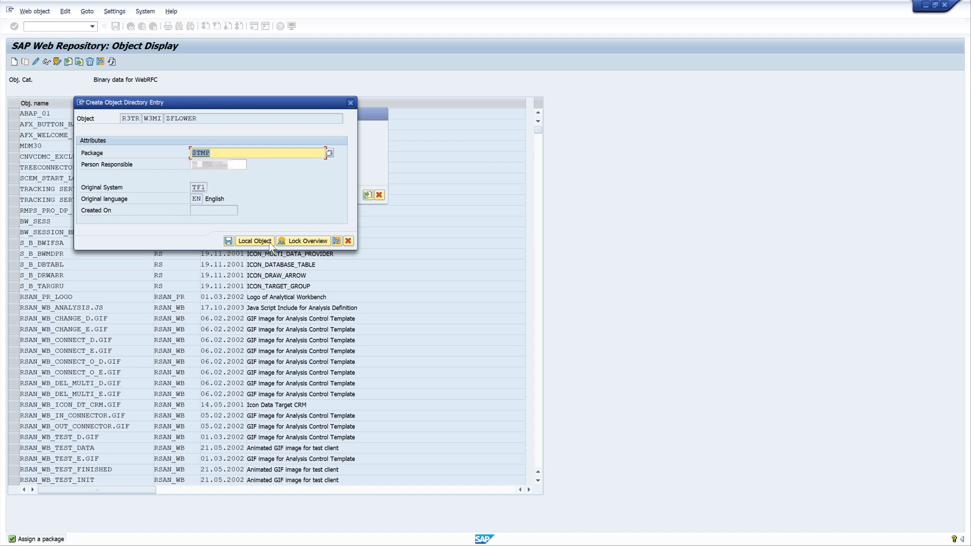
Step: Save ZFLOWER as a local object under package $TMP
left_click(254, 240)
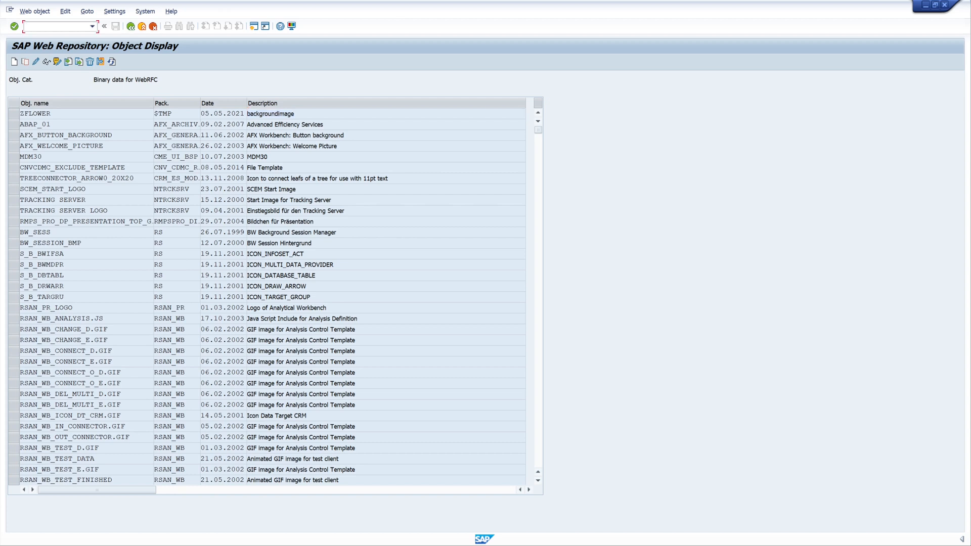
Step: Open table SSM_CUST in the Set Values for Session Manager / Profile Generator change view
type("/n")
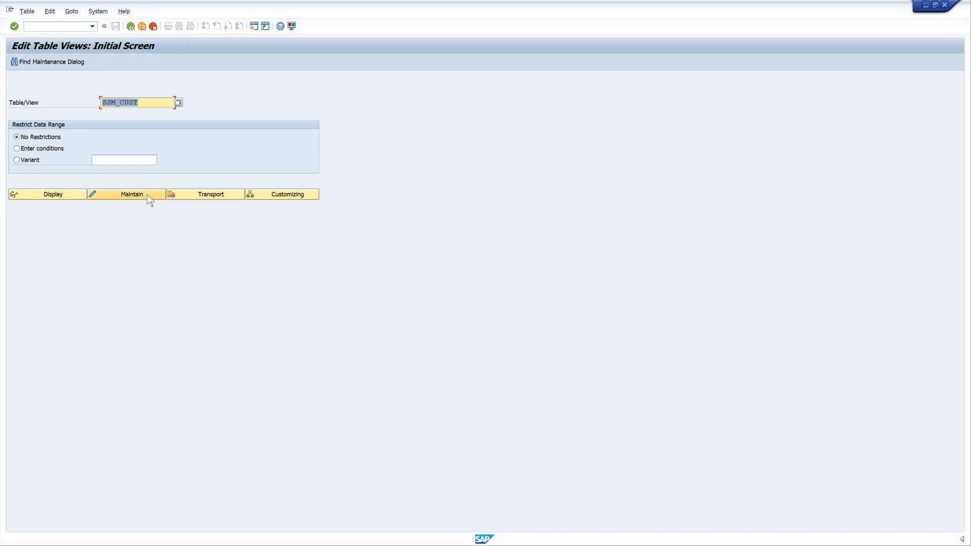
left_click(132, 194)
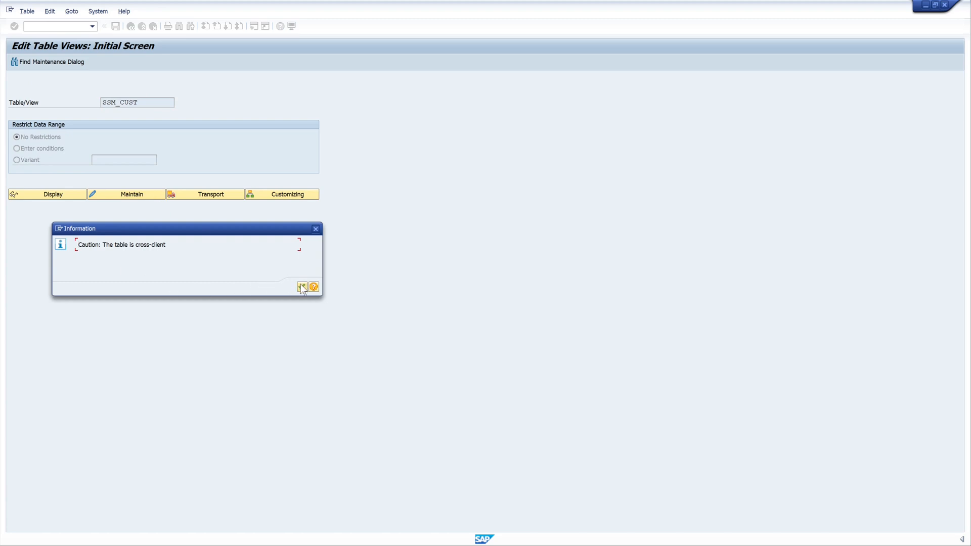
mouse_move(301, 286)
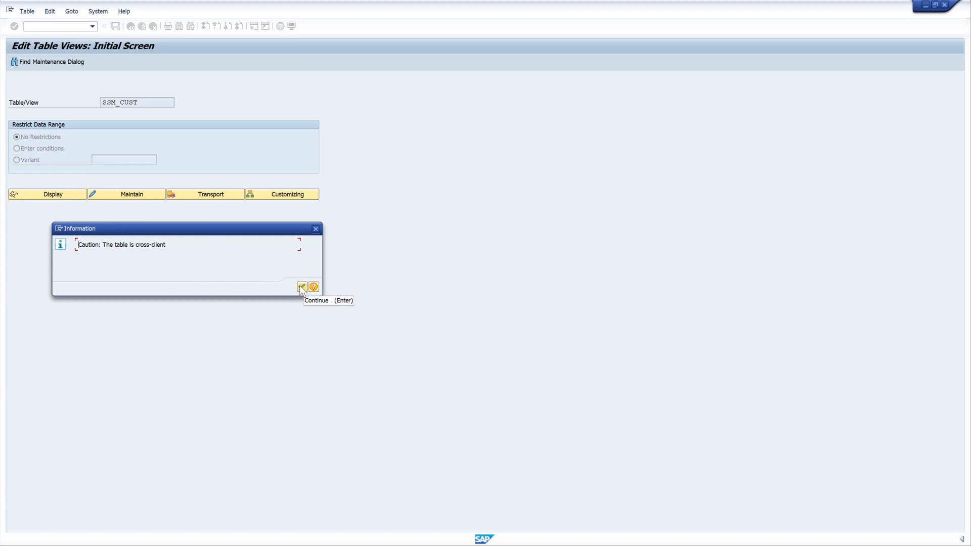
left_click(302, 287)
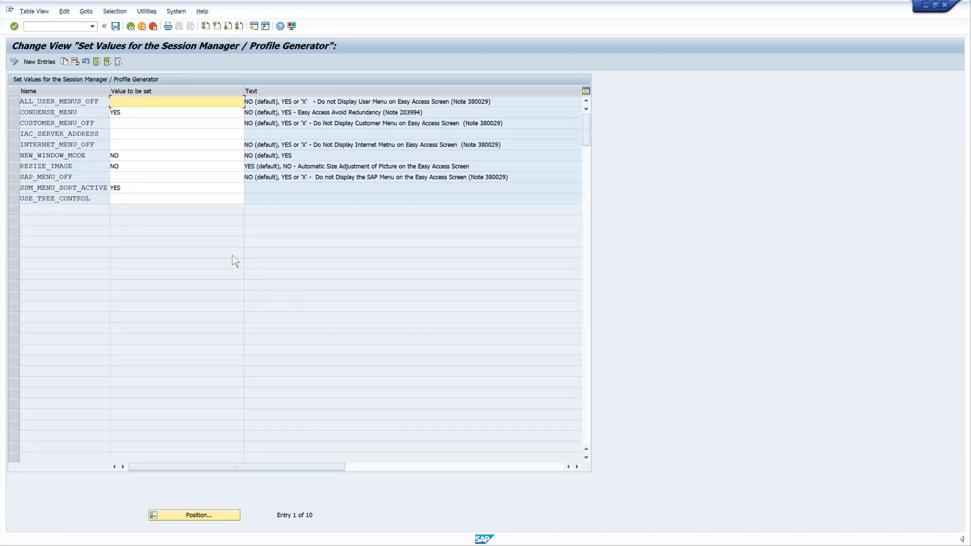
mouse_move(87, 252)
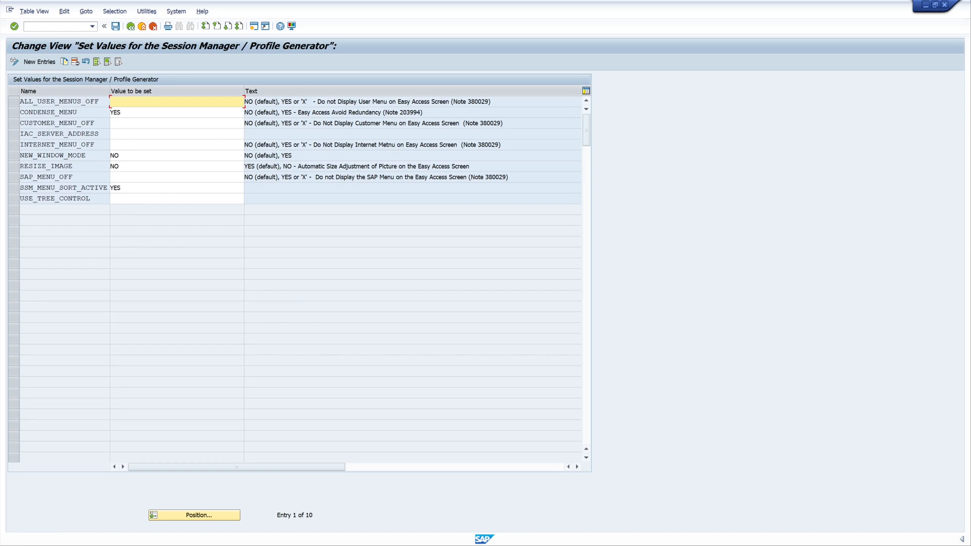
Step: Add a new entry START_IMAGE with the value ZFLOWER
left_click(39, 62)
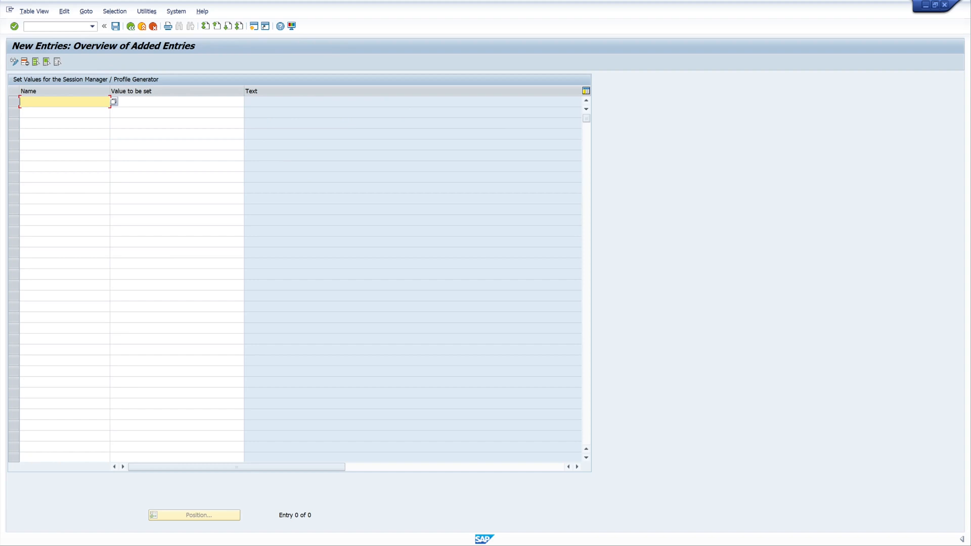
type("START_IMAGE")
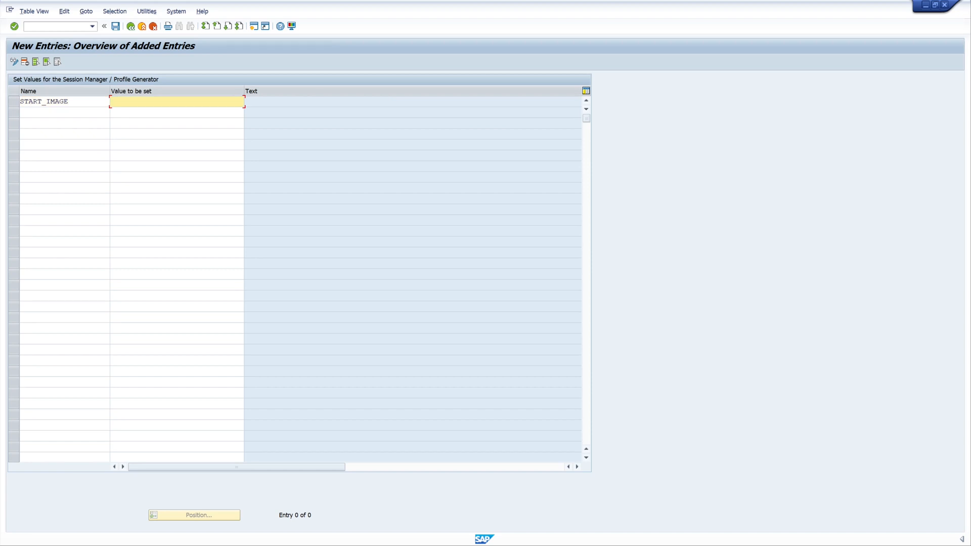
type("ZFLOWER")
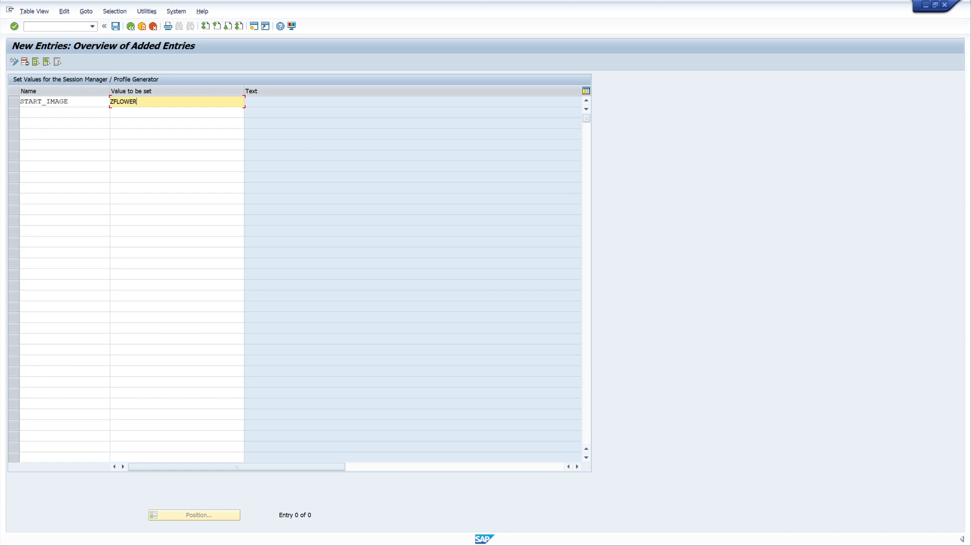
key("Enter")
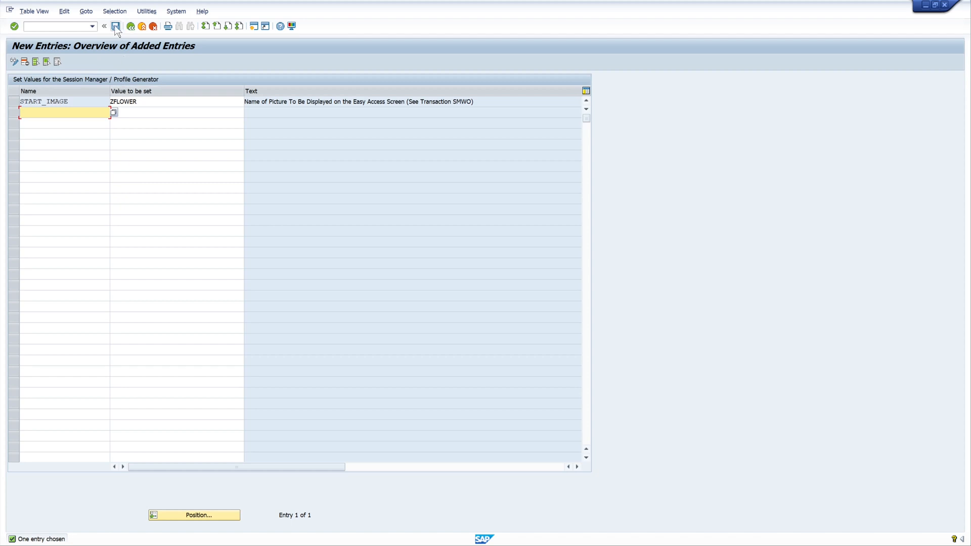
Step: Save the START_IMAGE entry, accepting the workbench request prompt
left_click(116, 26)
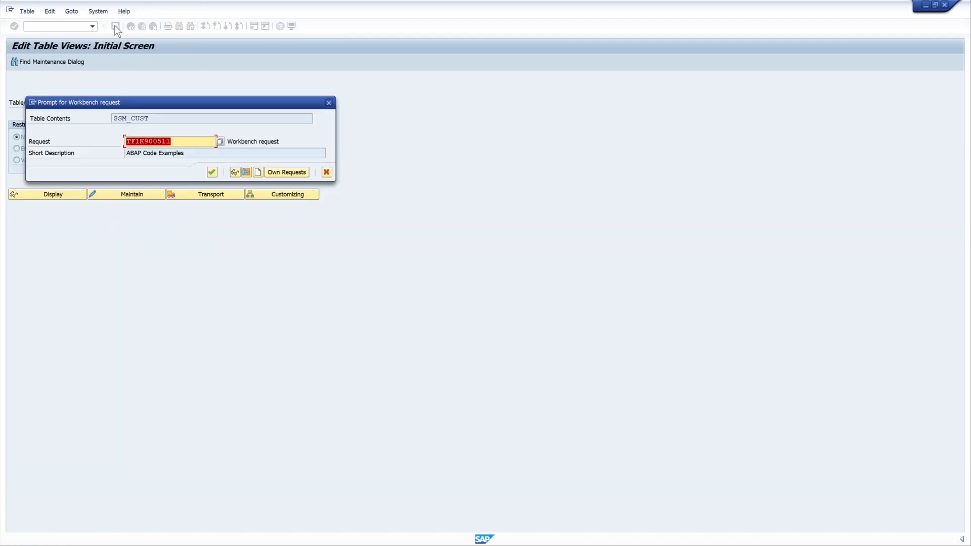
mouse_move(137, 96)
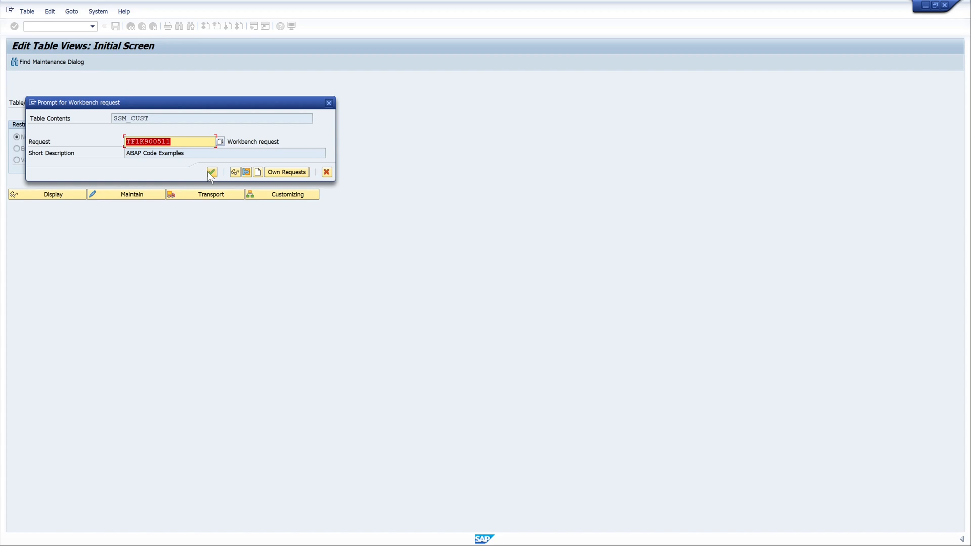
mouse_move(212, 172)
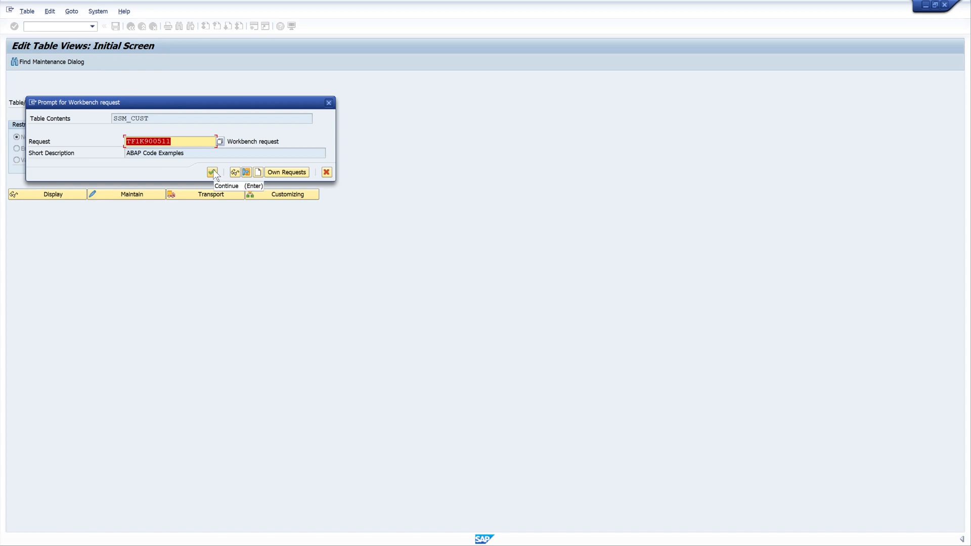
left_click(213, 172)
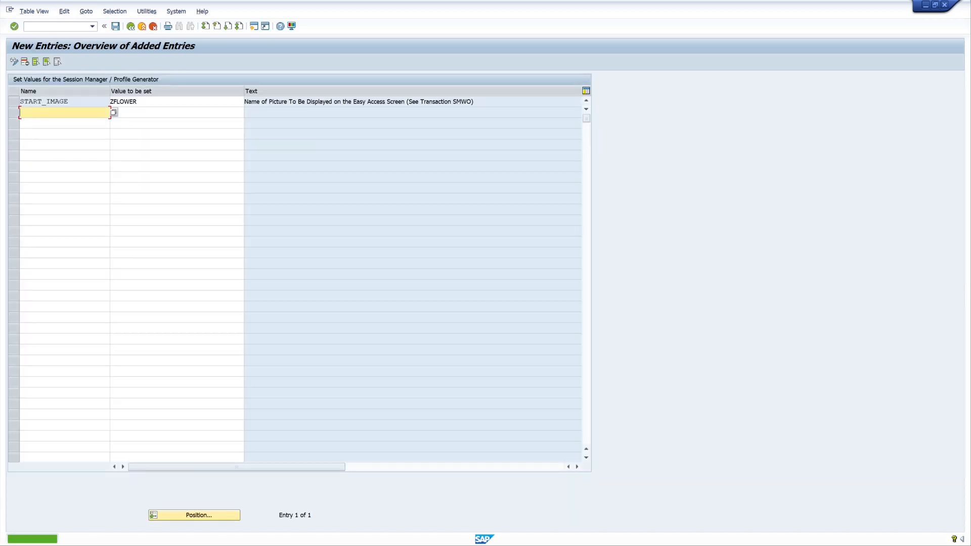
left_click(115, 27)
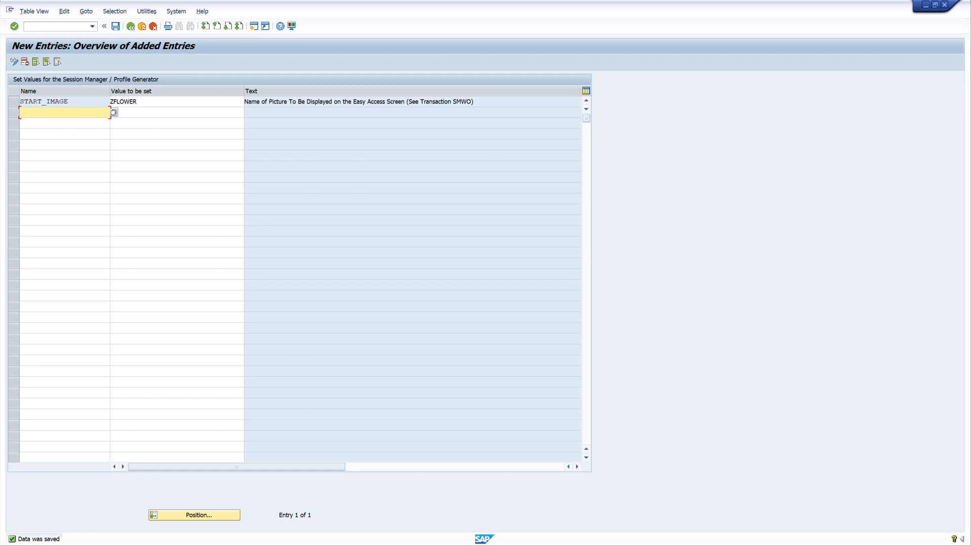
mouse_move(141, 41)
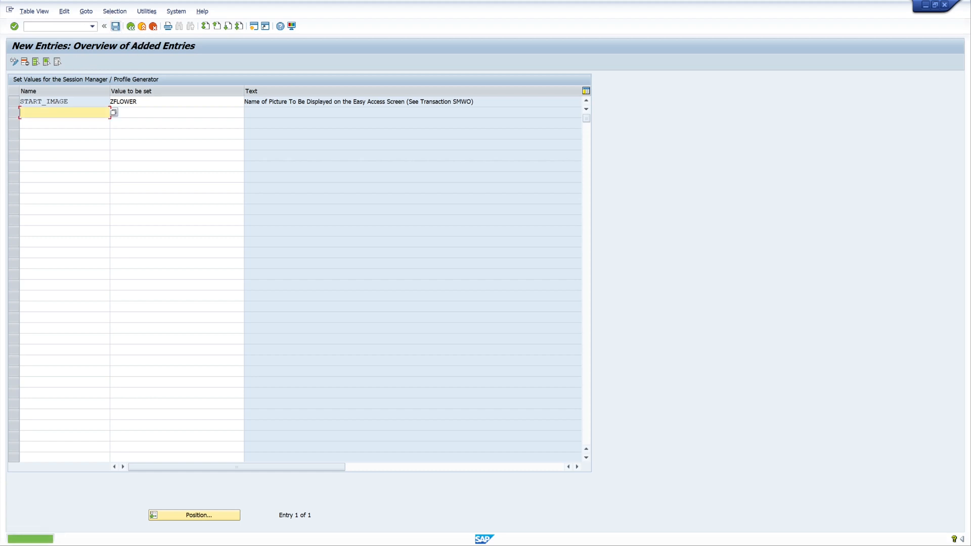
left_click(116, 27)
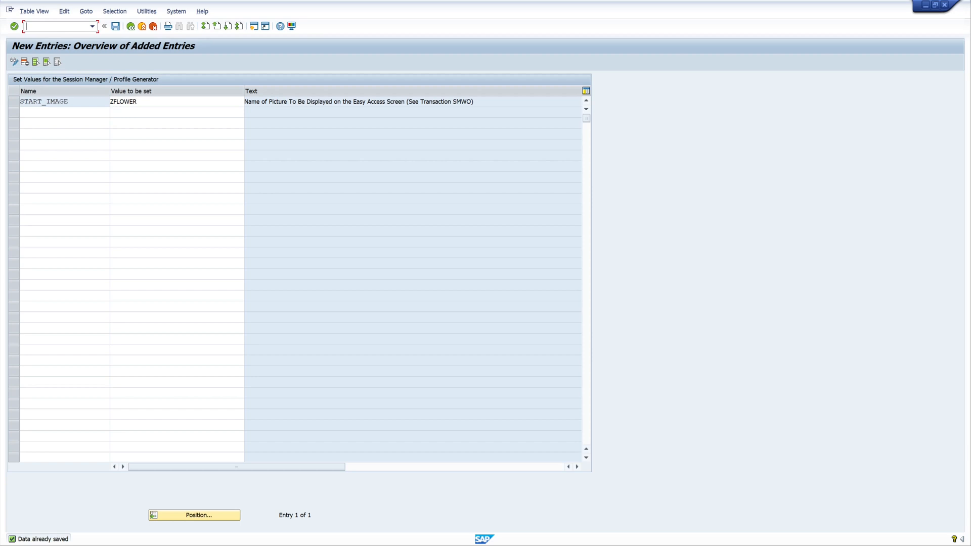
Step: Return with /n and restart SAP Easy Access so the flower photo loads as the start image
type("/n")
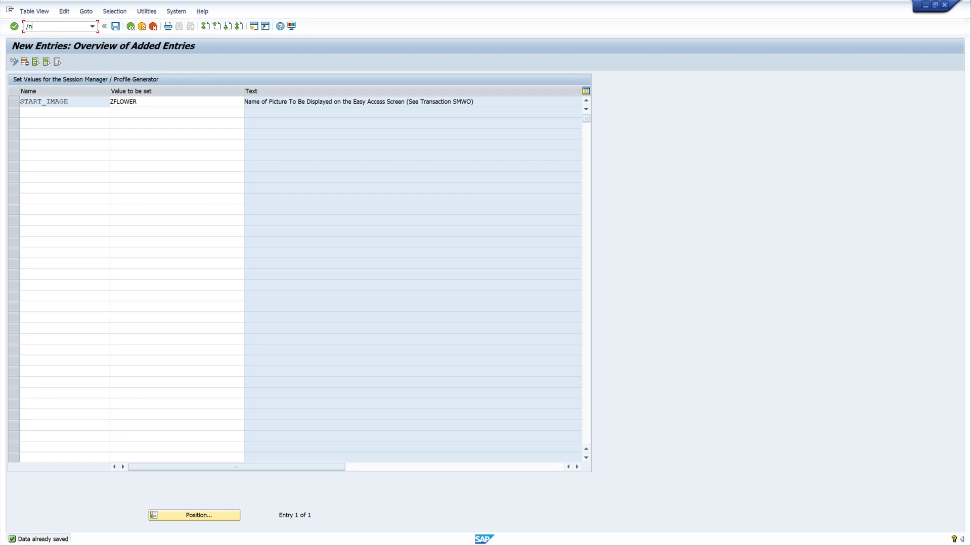
key("Enter")
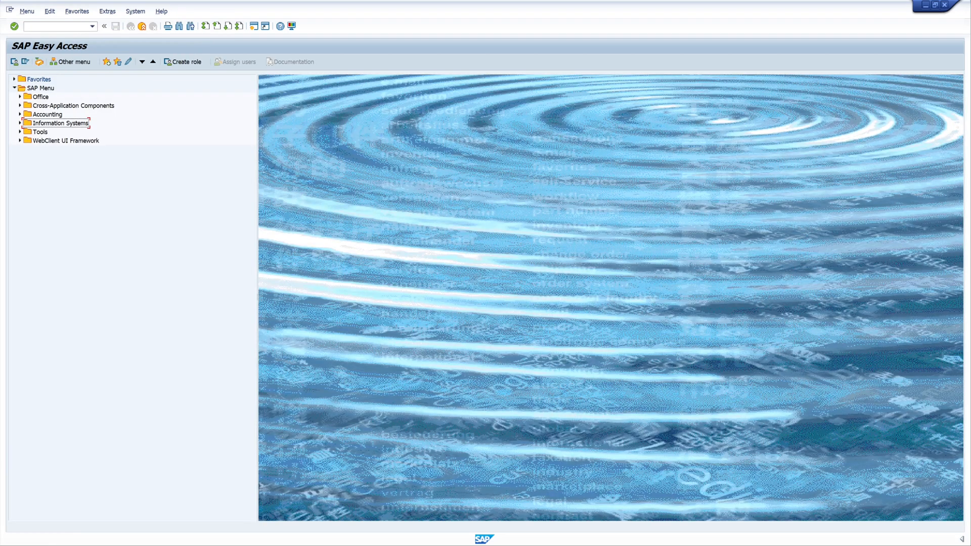
left_click(56, 26)
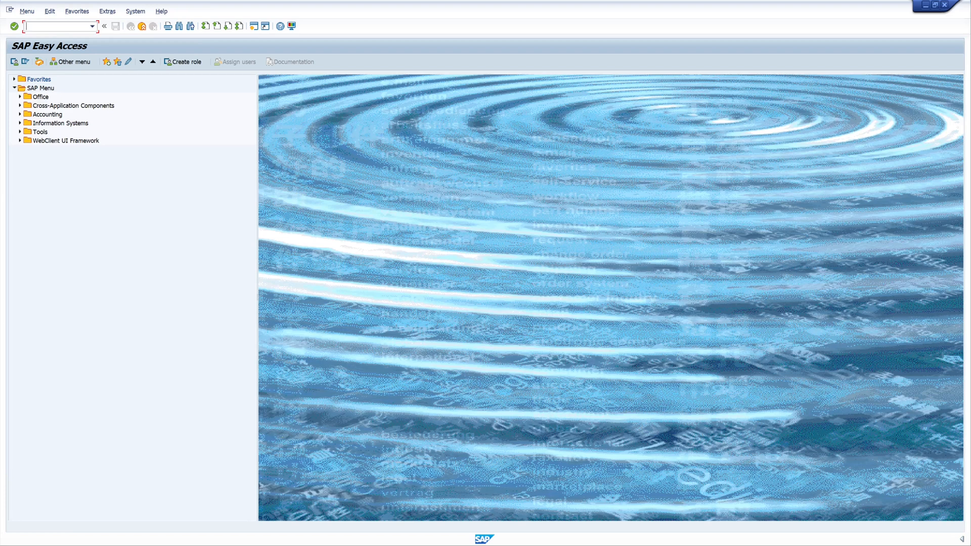
type("/n")
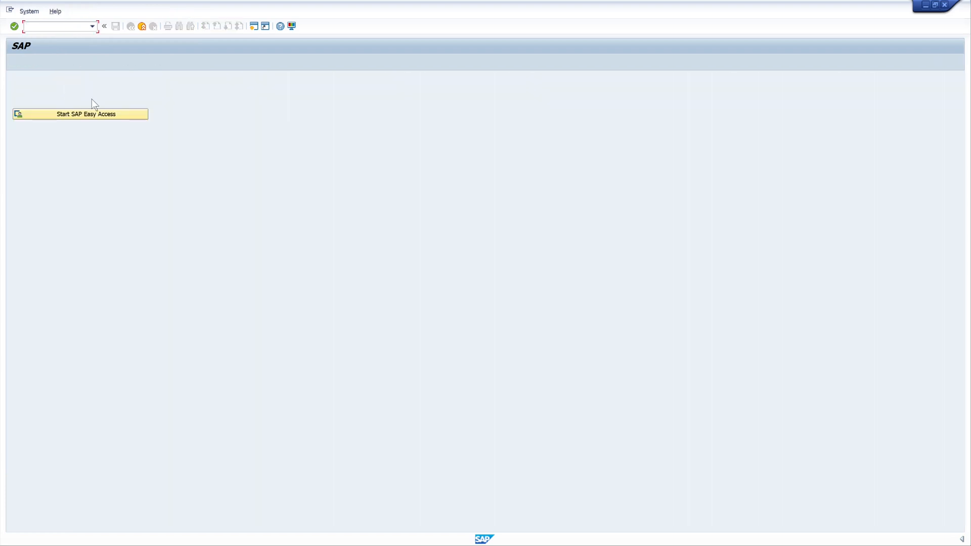
left_click(85, 114)
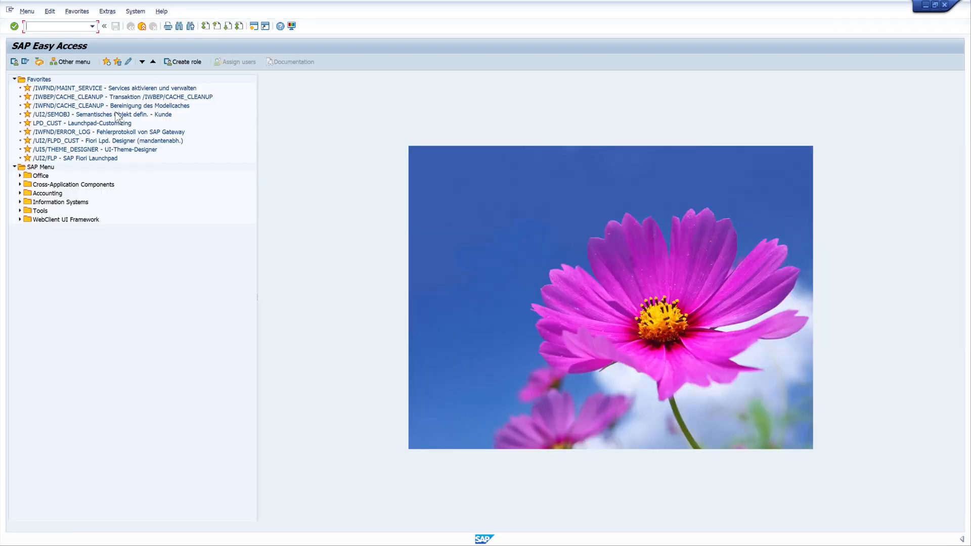
mouse_move(451, 153)
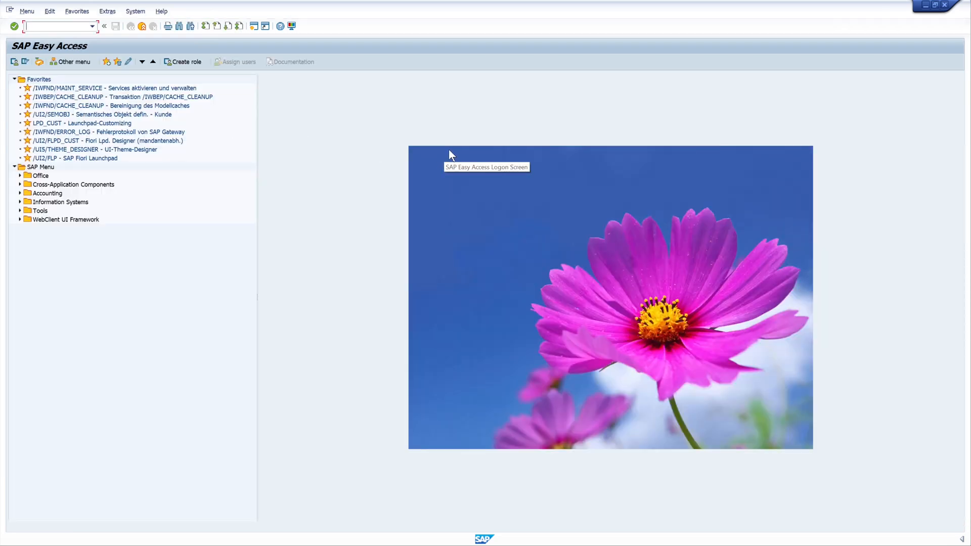
mouse_move(604, 109)
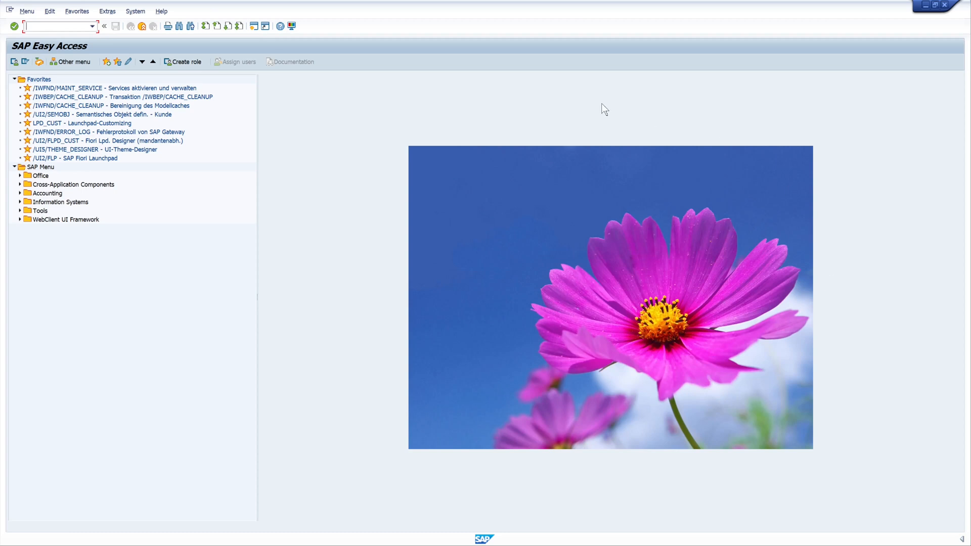
mouse_move(374, 143)
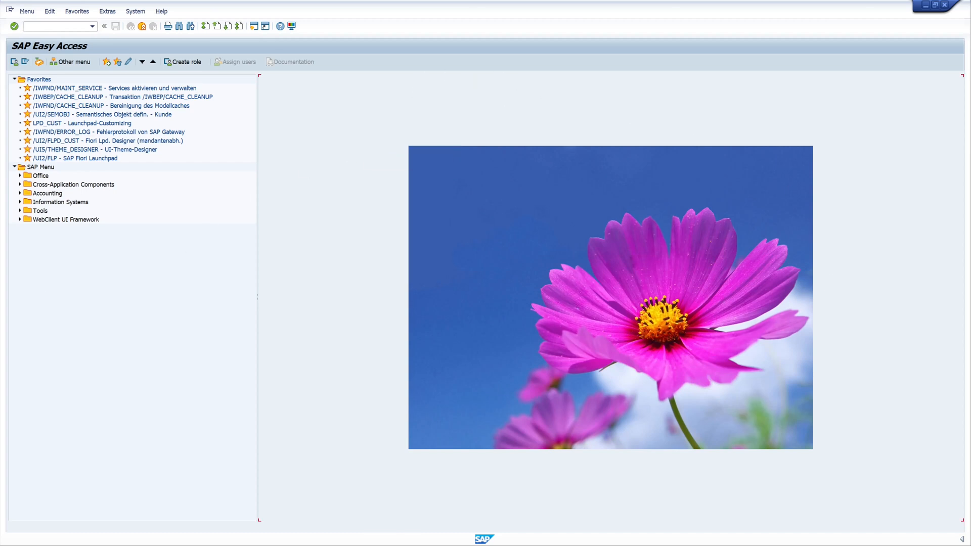
mouse_move(365, 248)
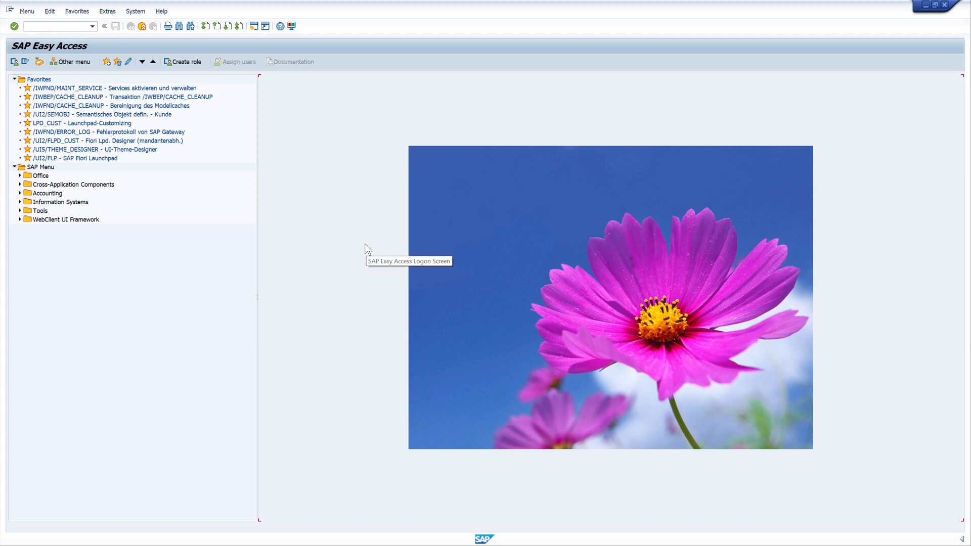